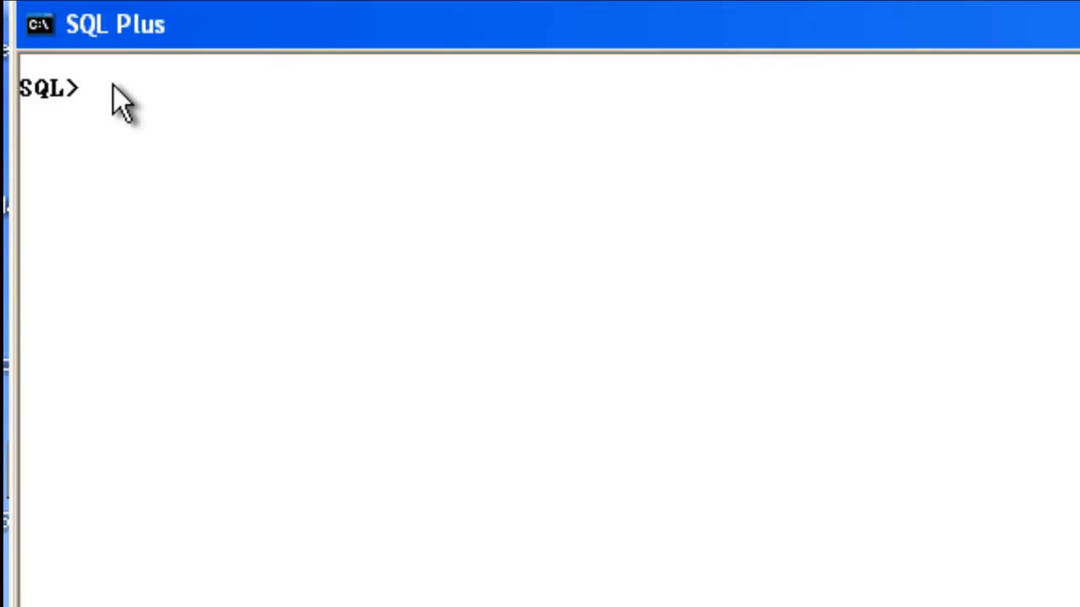
type("cetae")
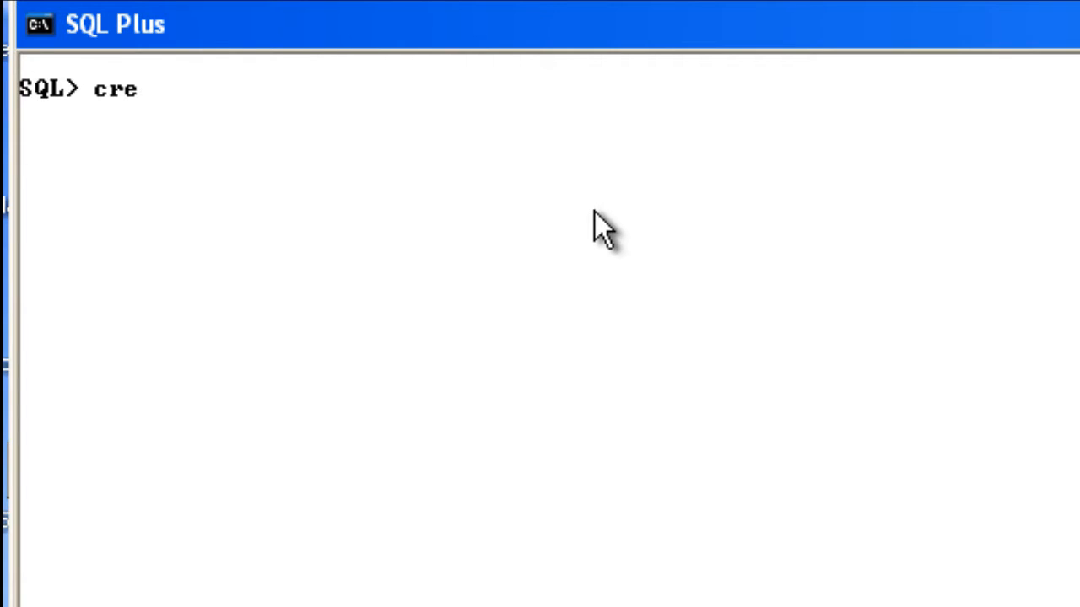
type("ate table")
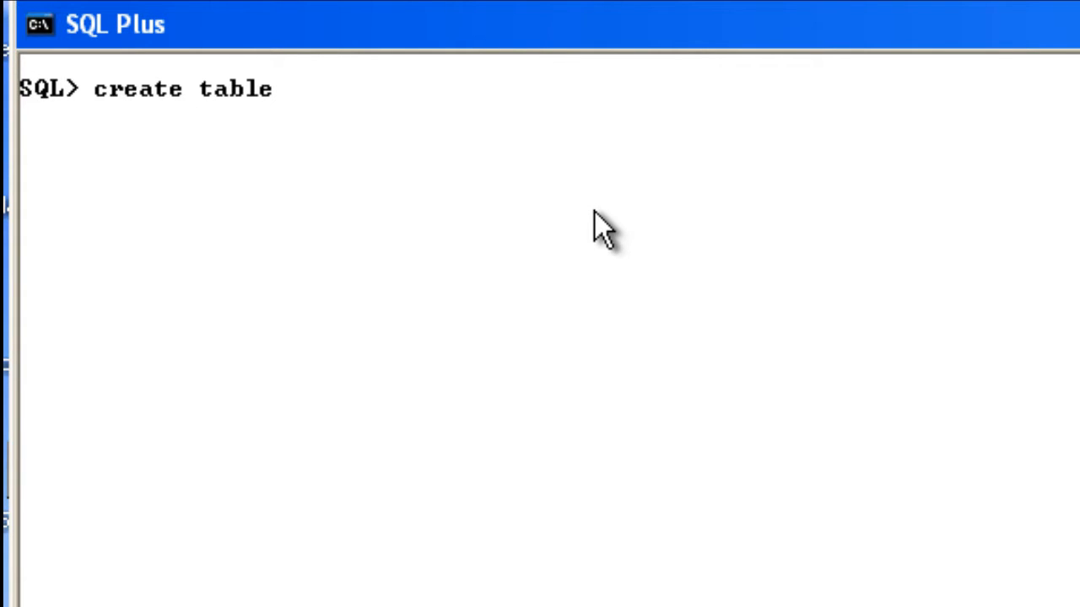
type("\" \"")
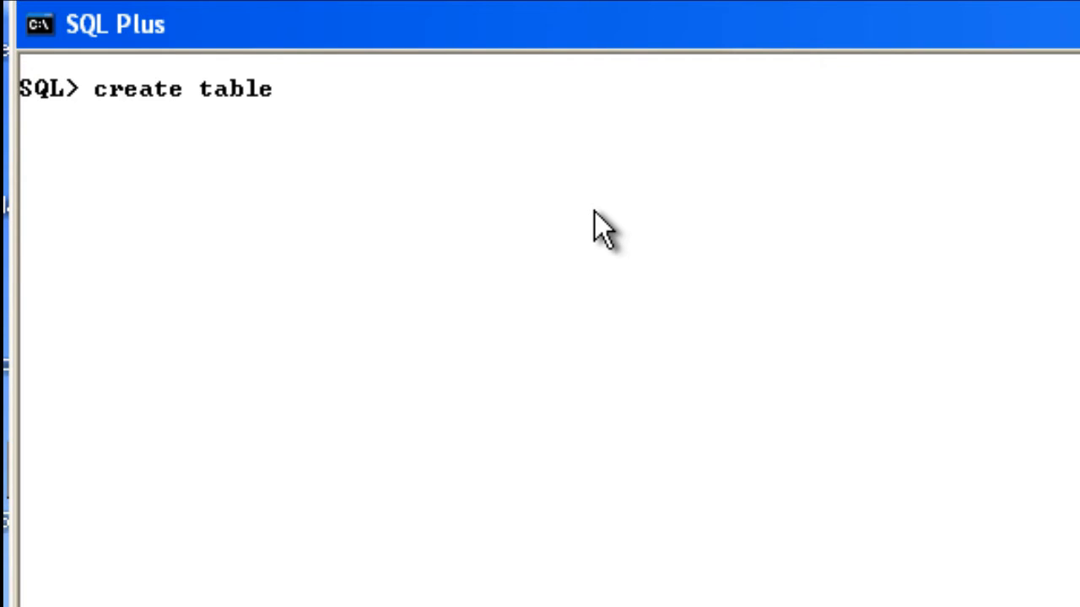
type("emp")
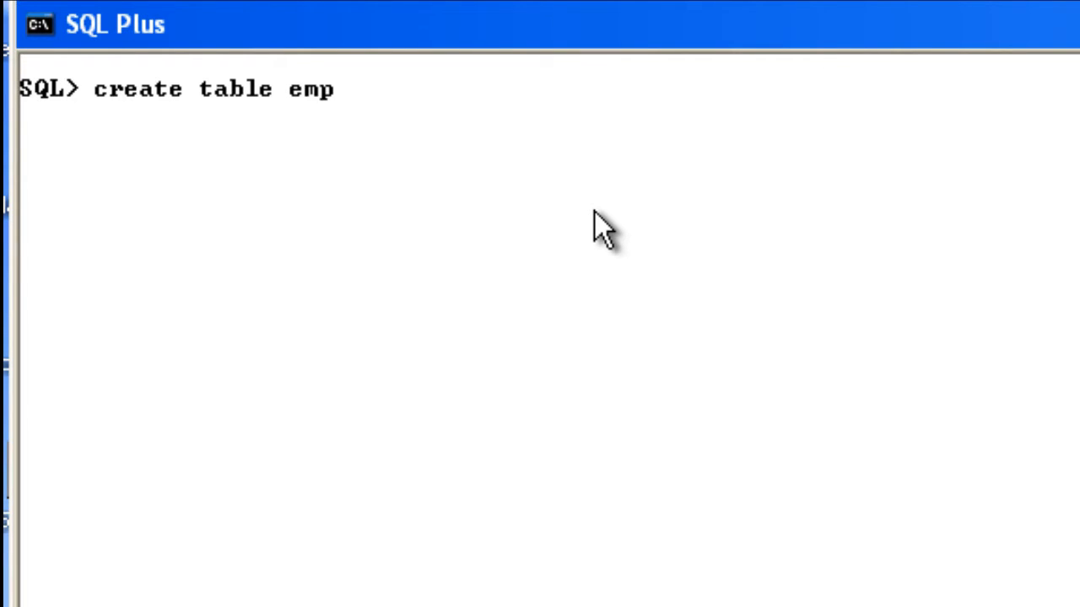
type("_tb")
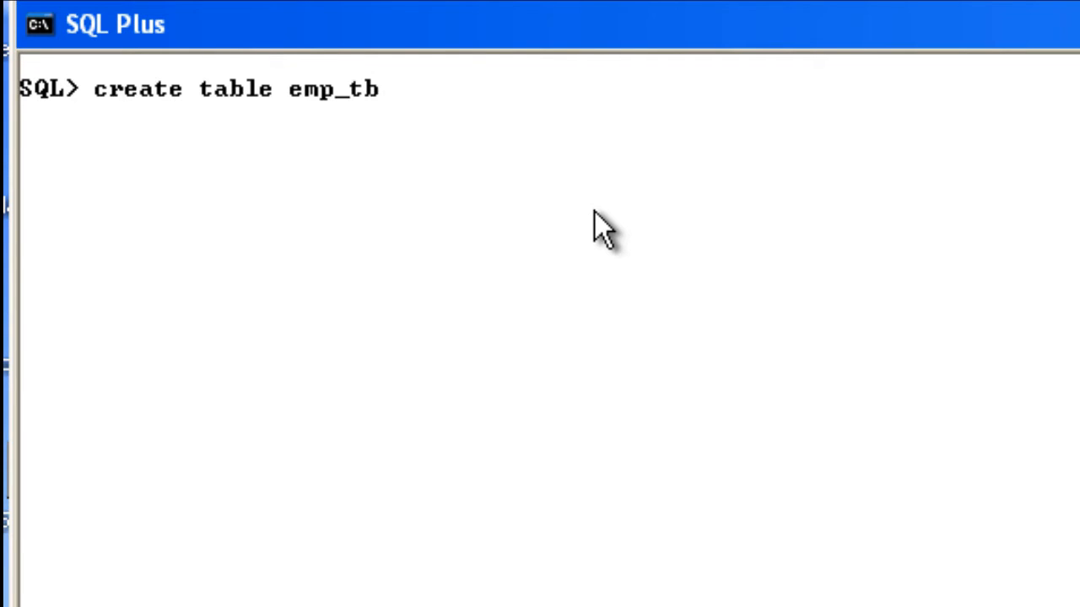
type("l")
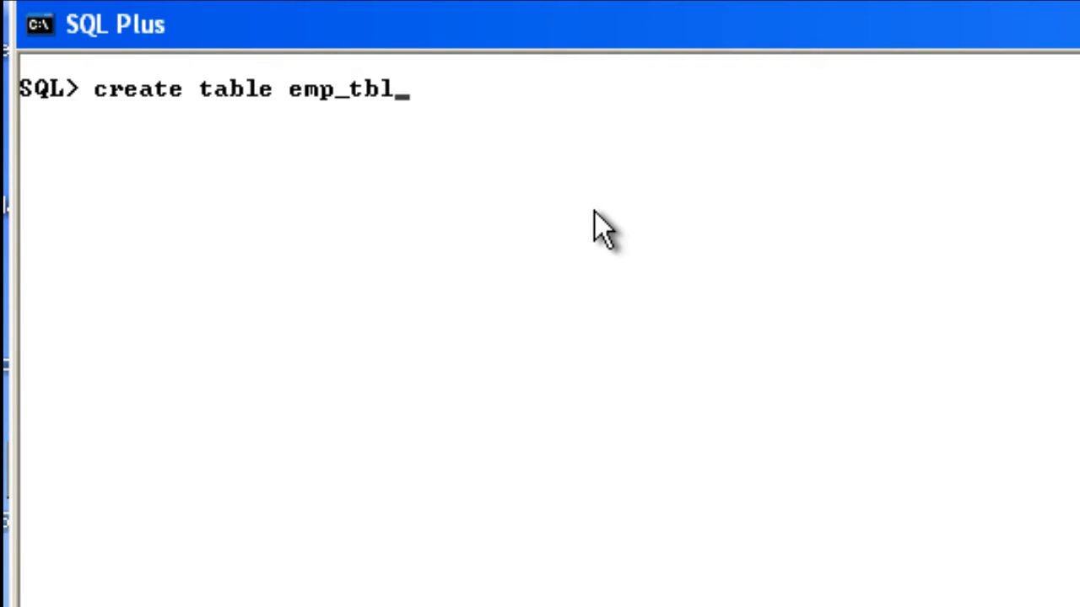
type("(")
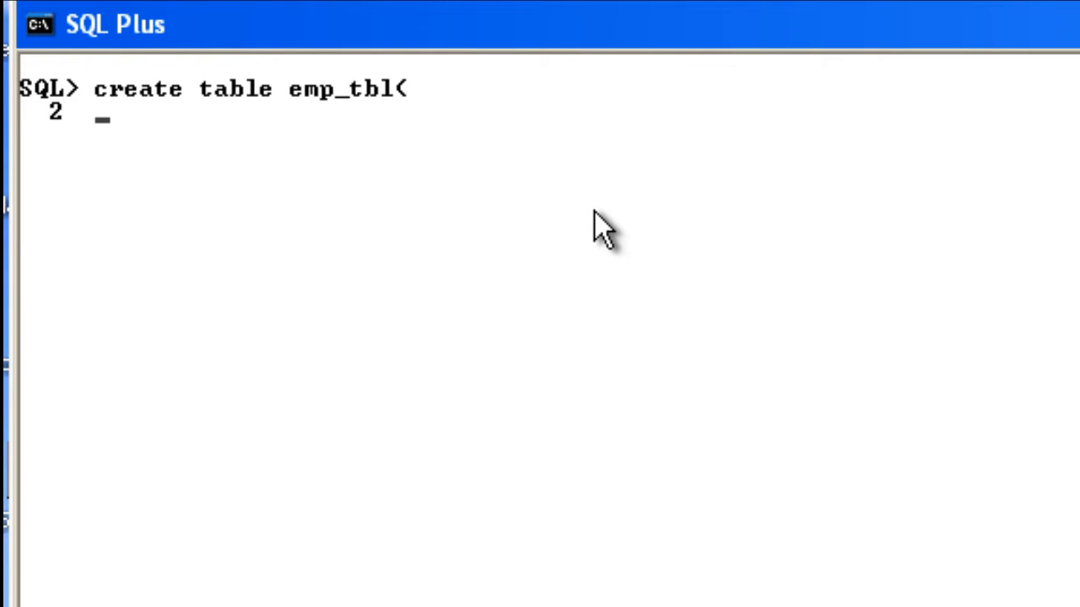
type("emp_")
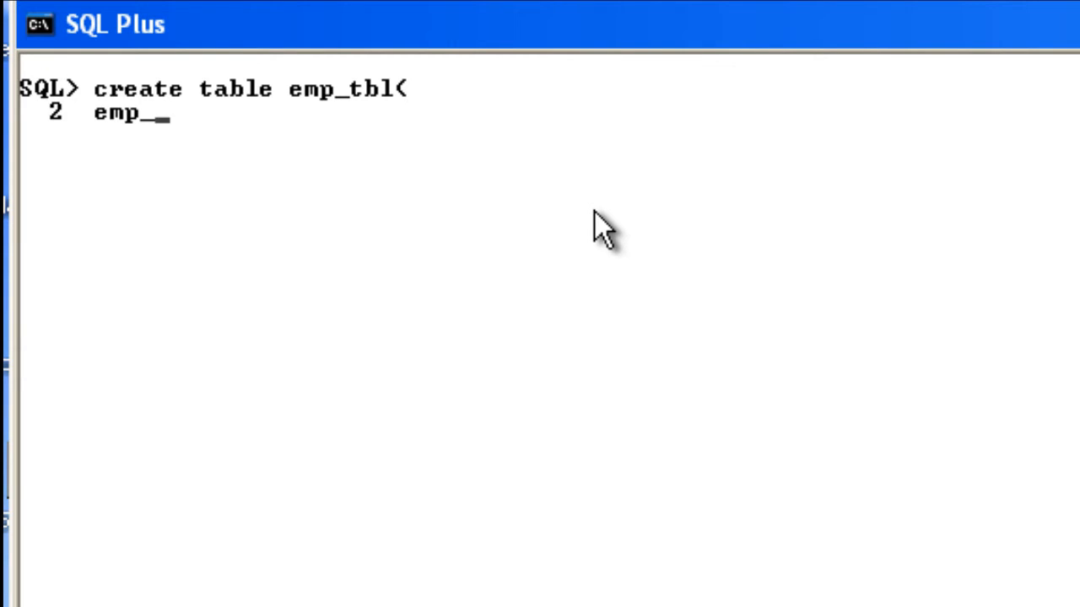
type("id")
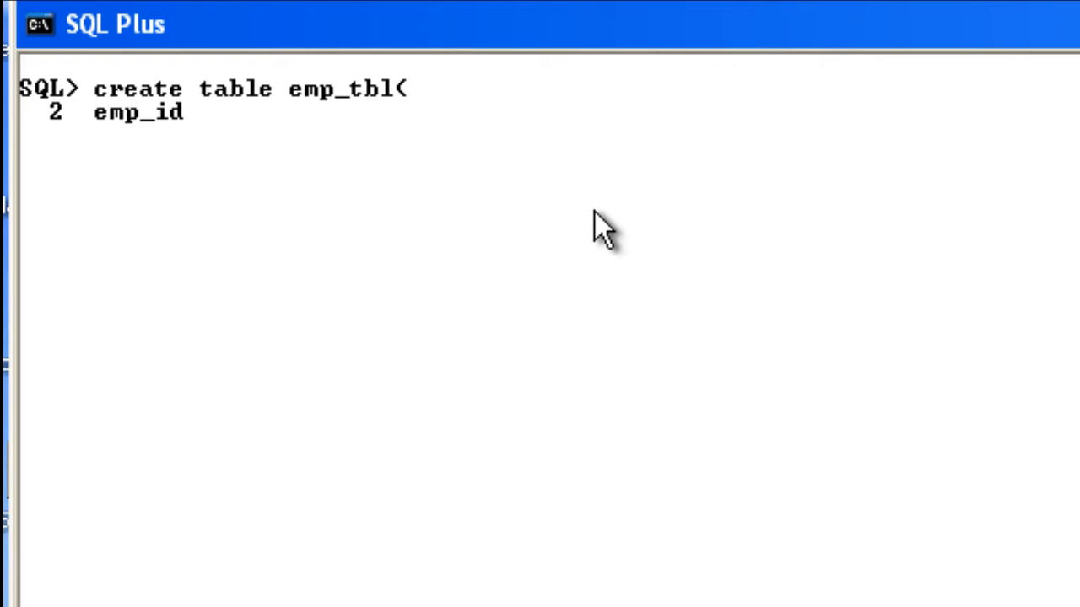
type("\" \"")
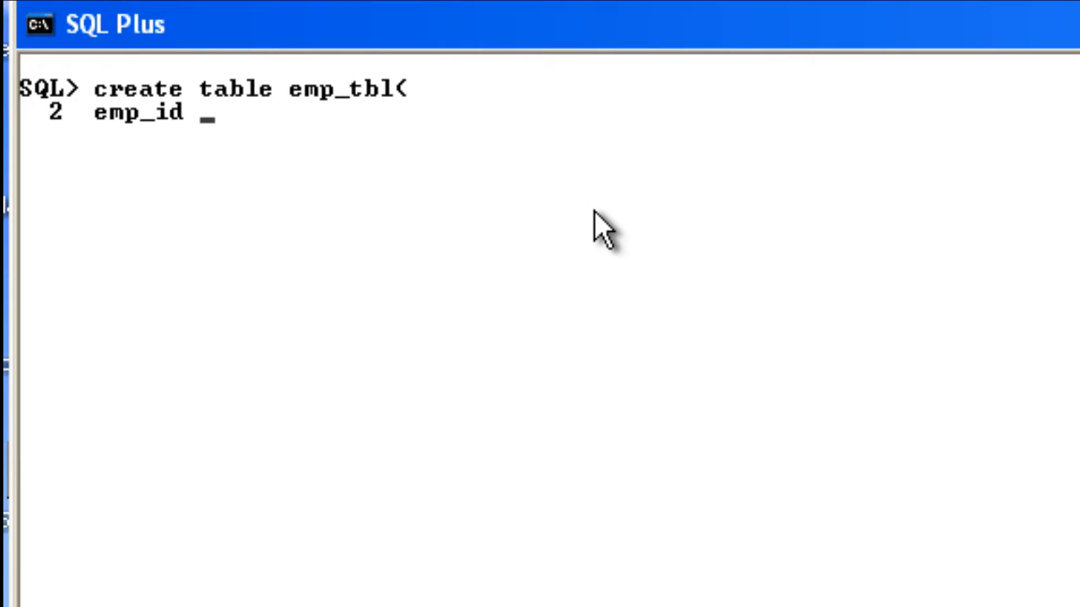
type("in")
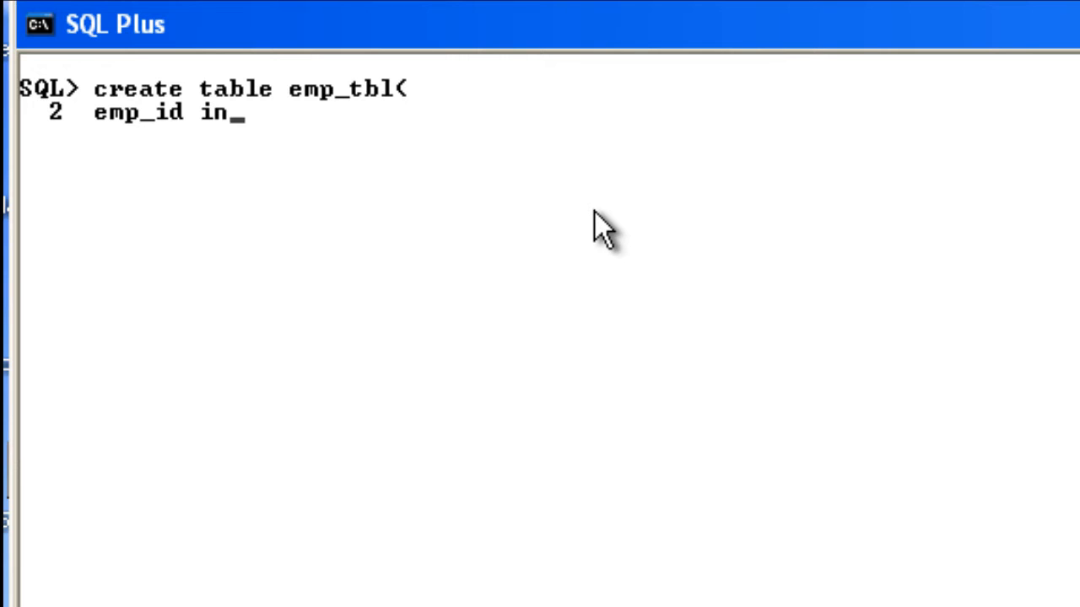
type("t")
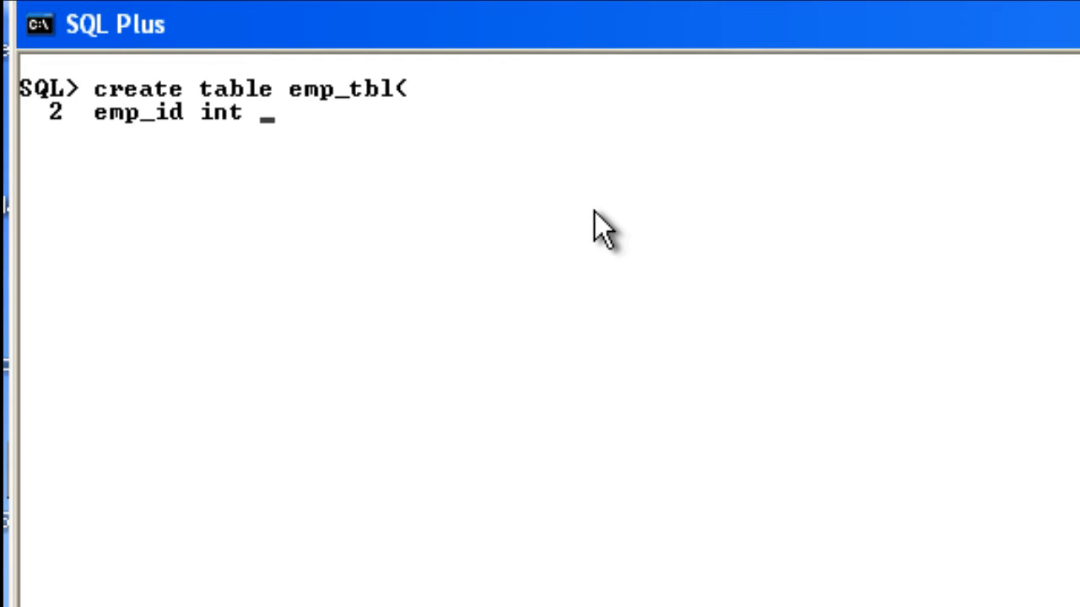
type("not nul")
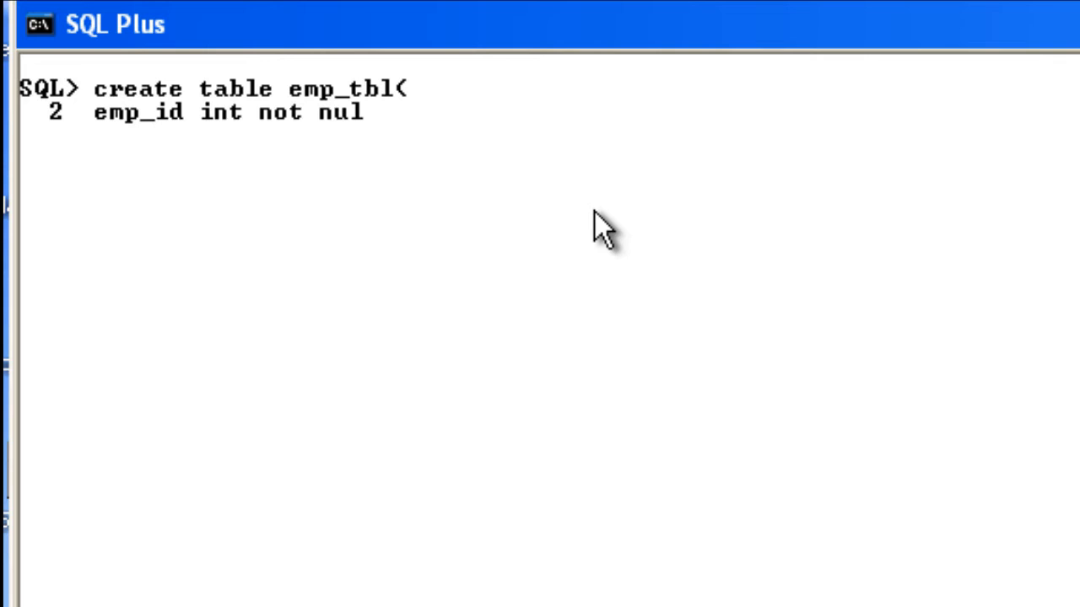
type("l p")
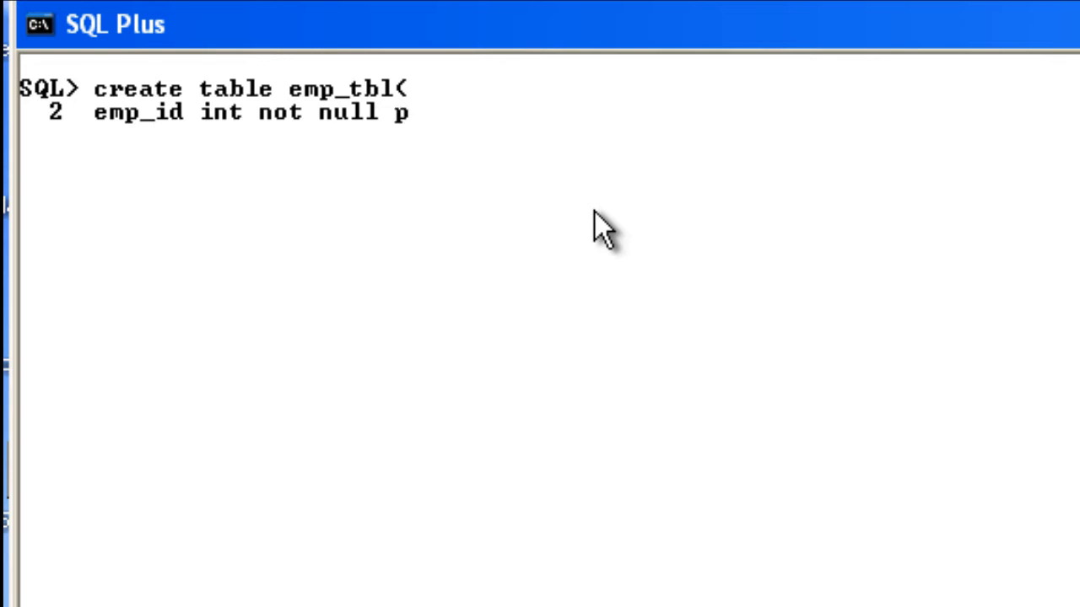
type("rimary")
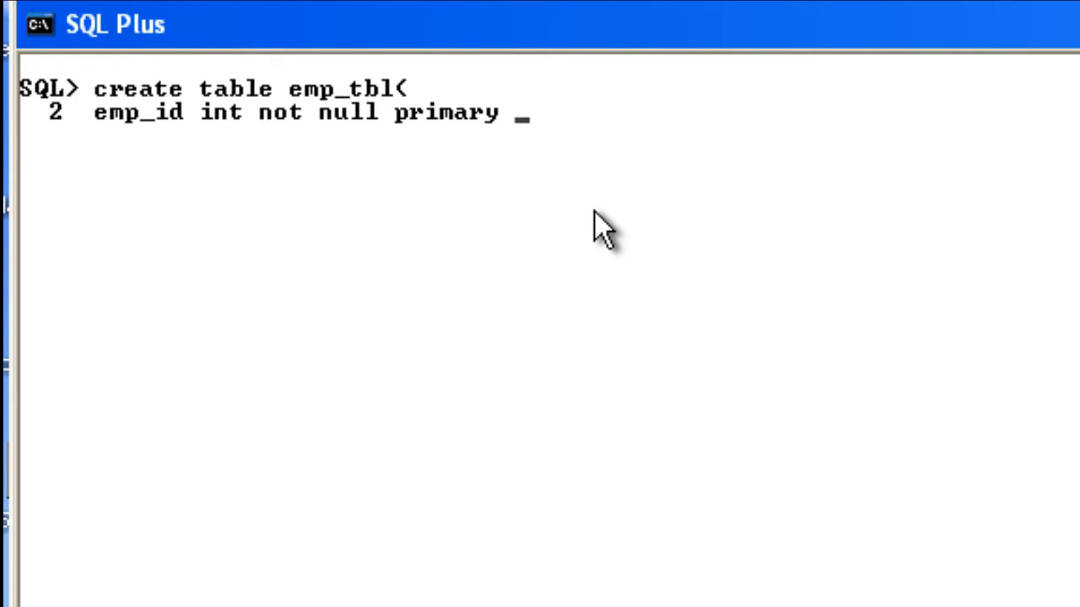
type("key,")
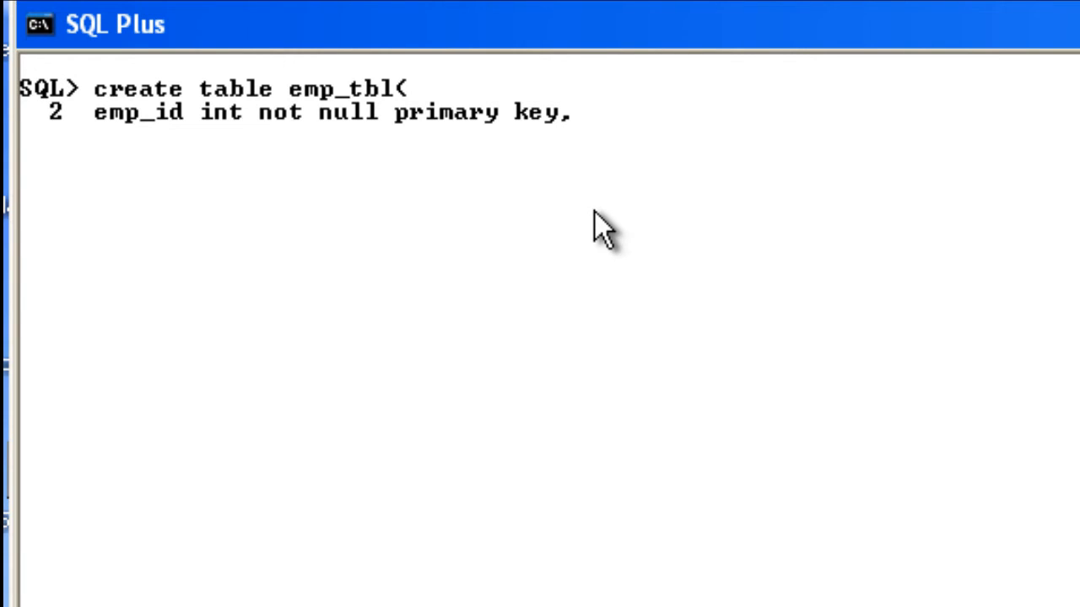
mouse_move(587, 194)
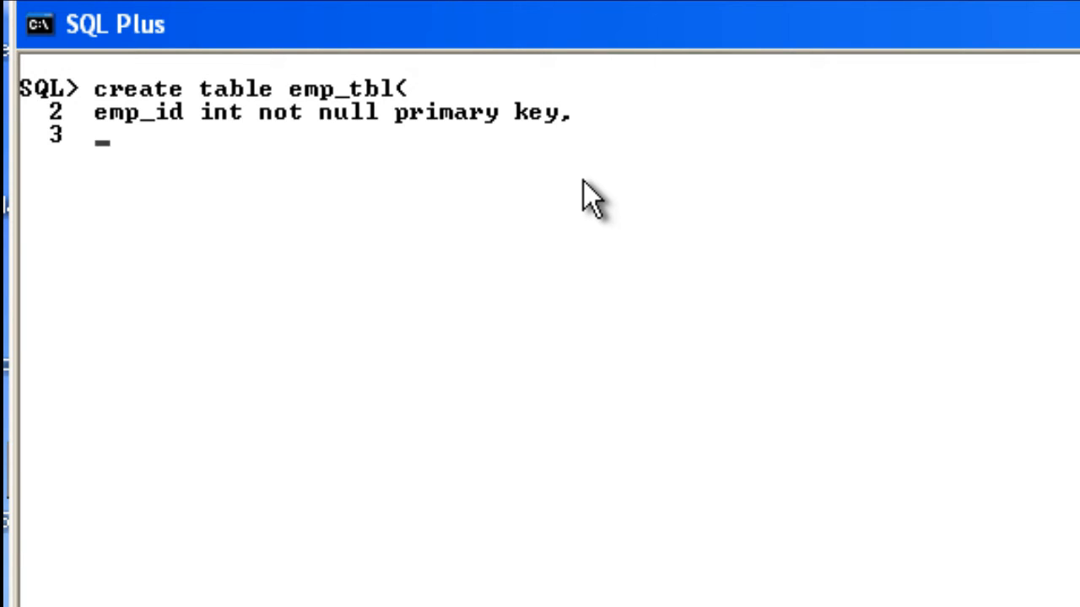
type("emp_na")
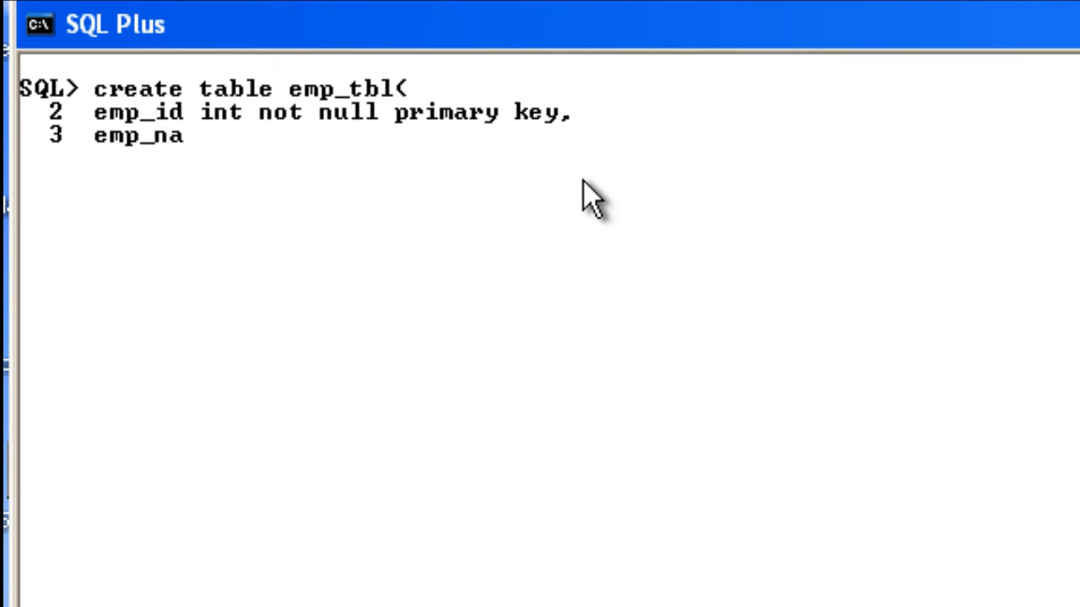
type("me")
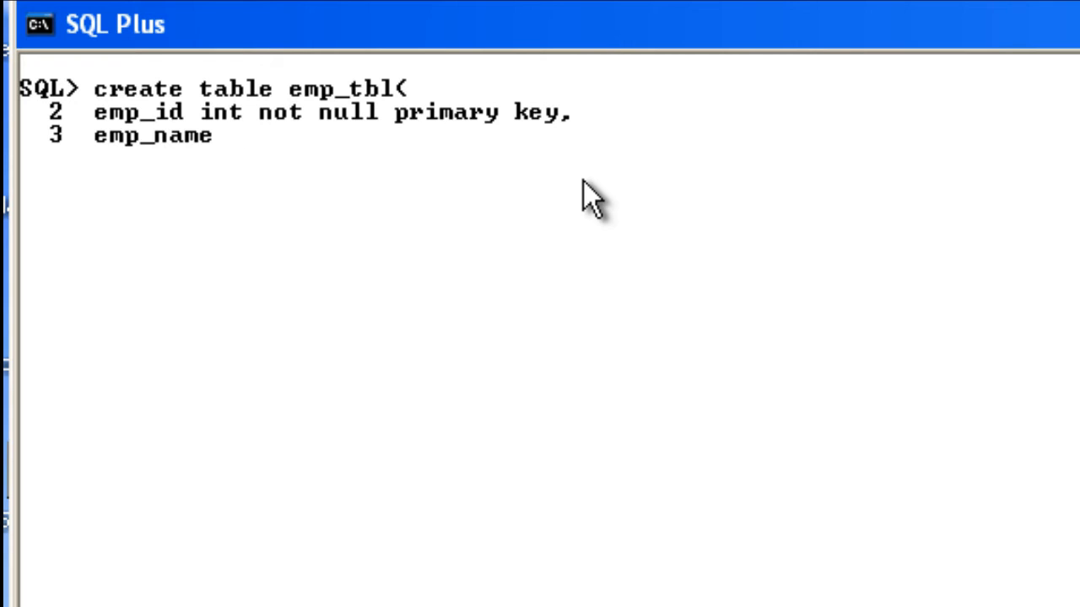
type("varchar")
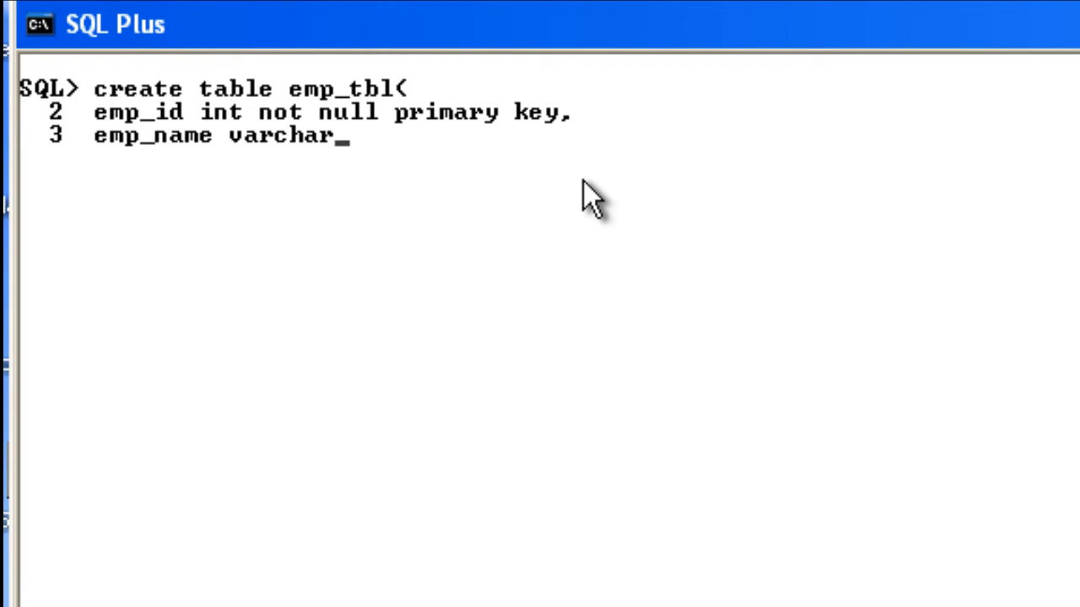
type("(")
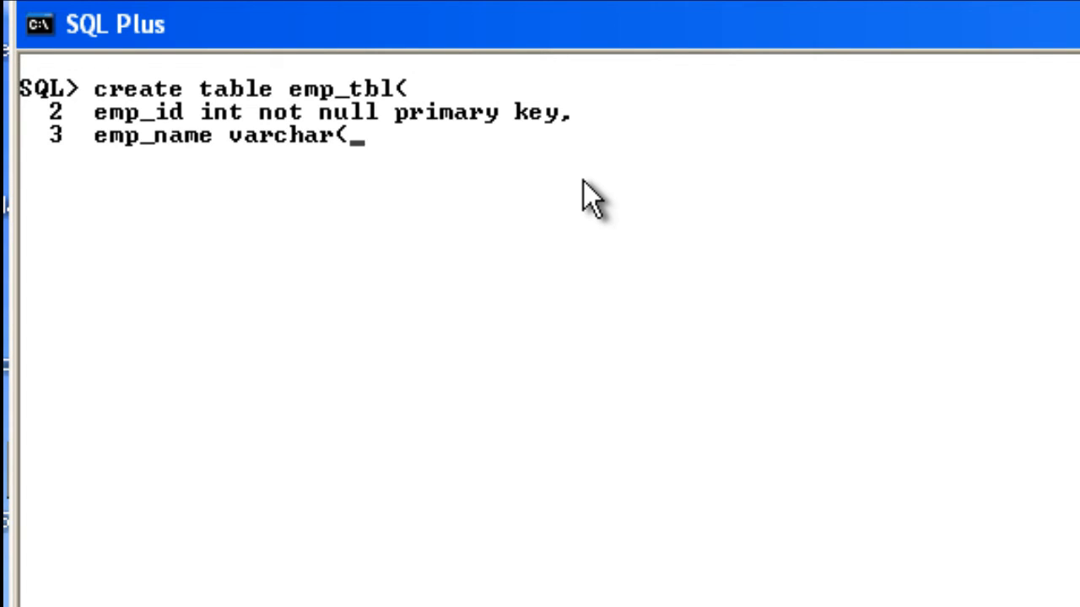
type("20)")
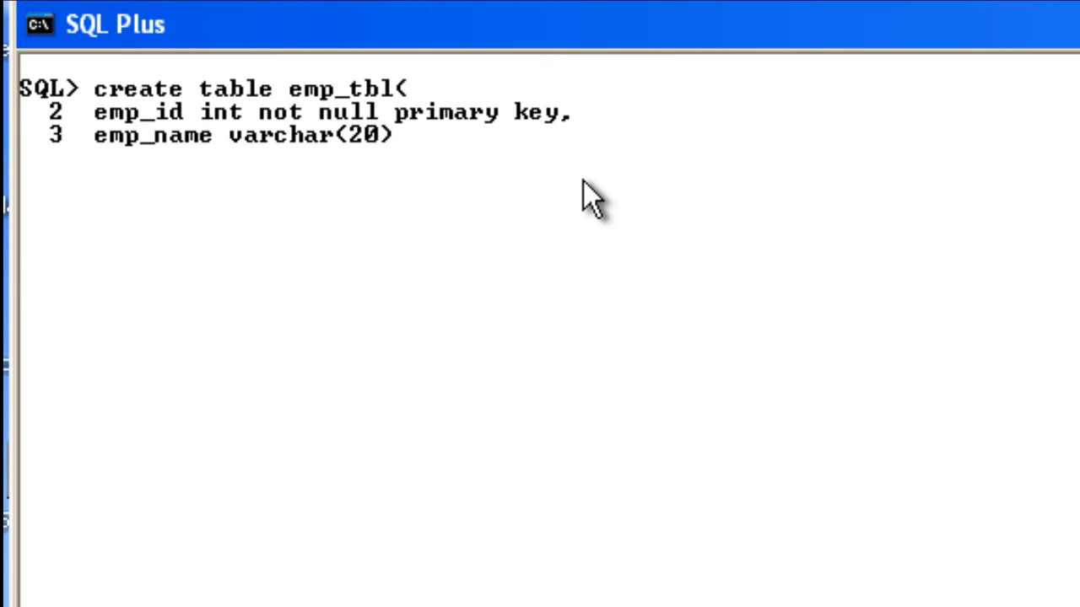
type("not nu")
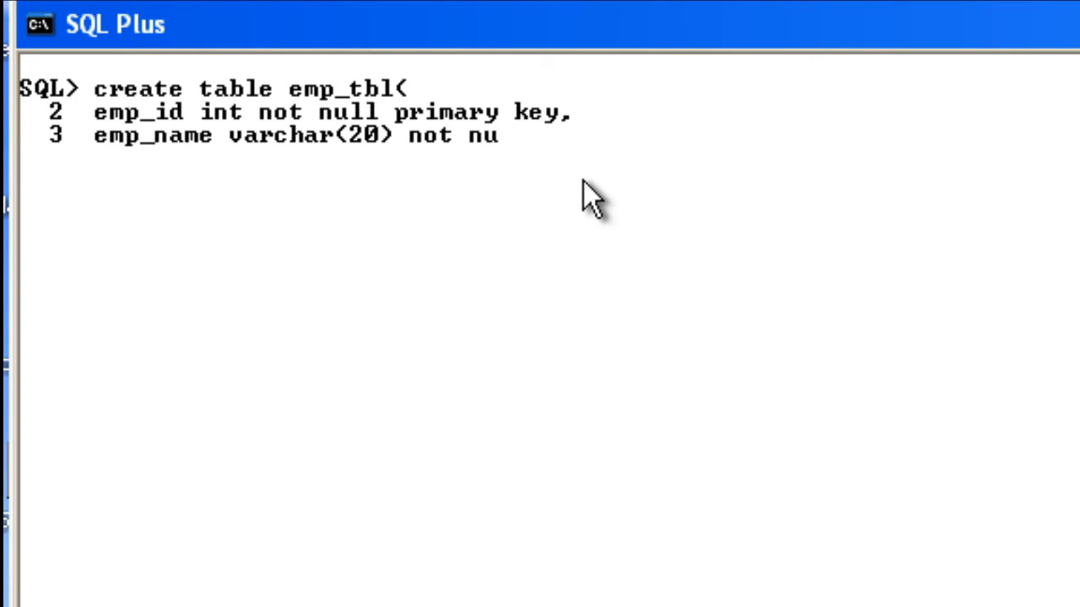
type("ll")
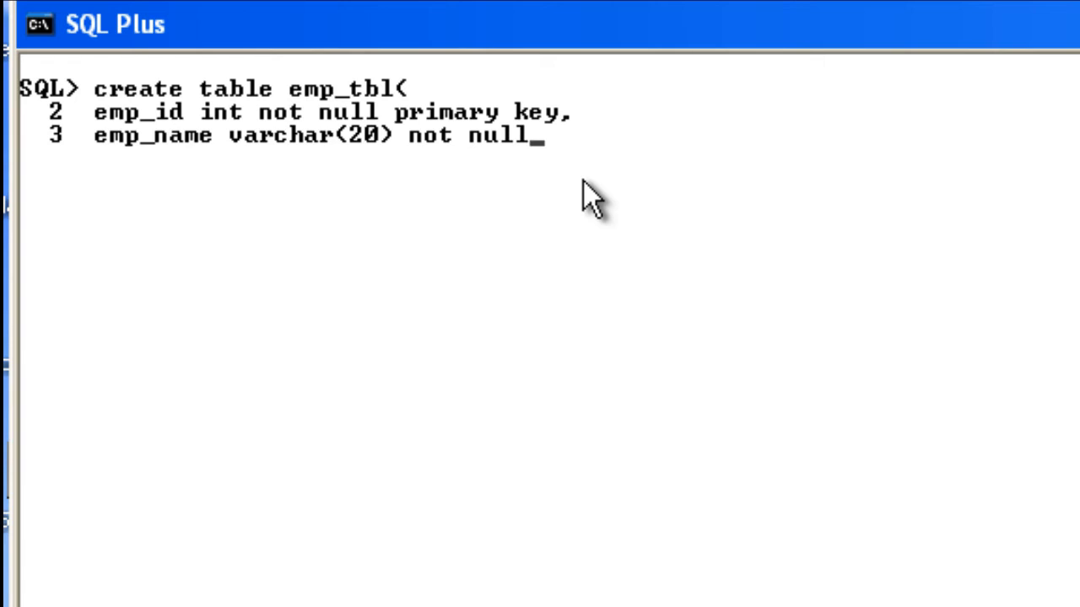
type(",")
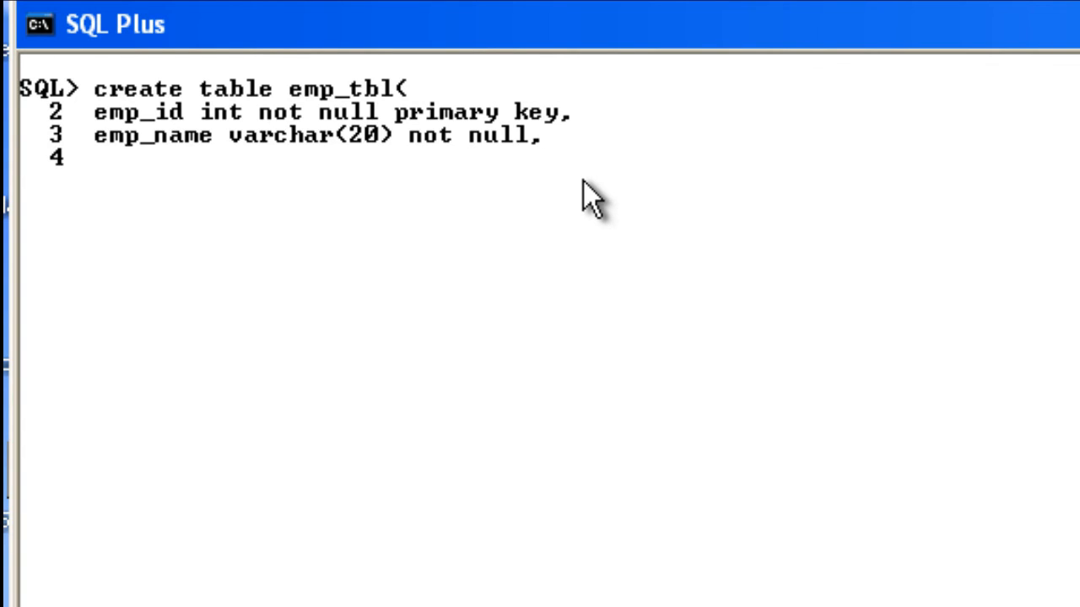
type("locat")
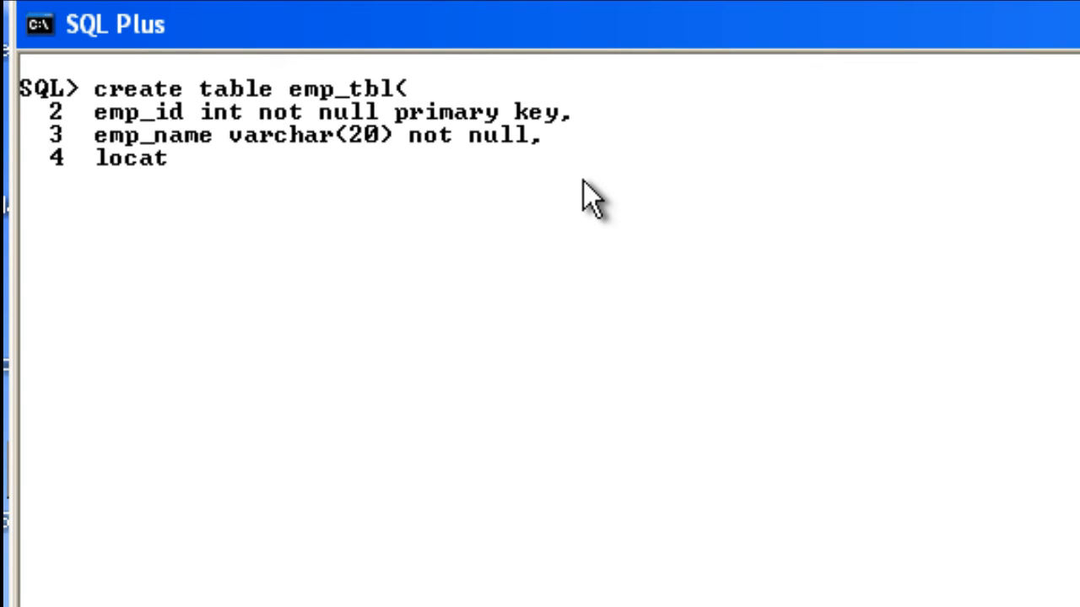
type("ion")
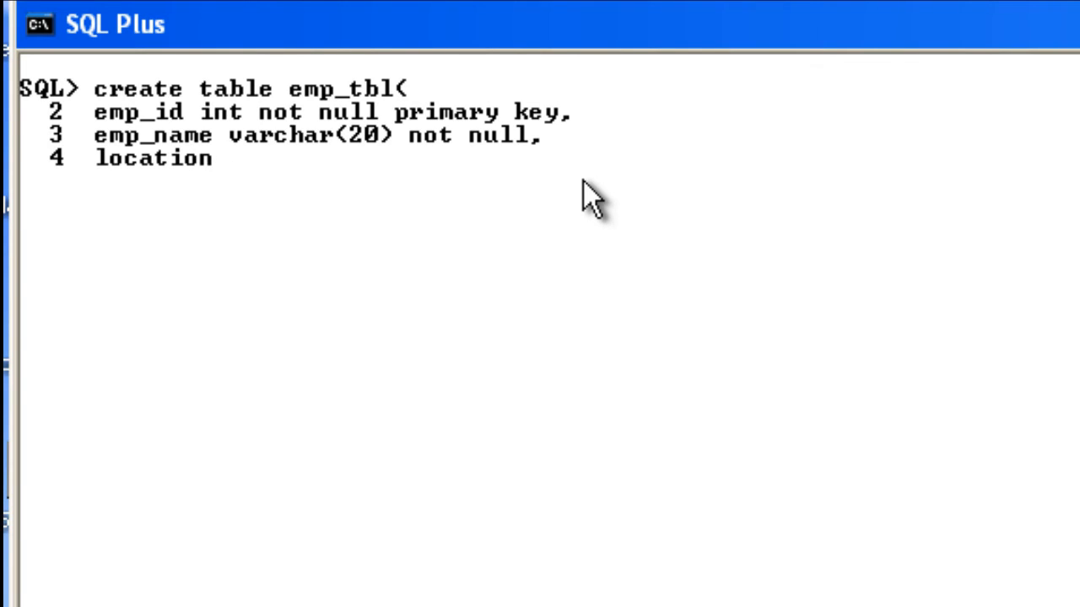
type("var")
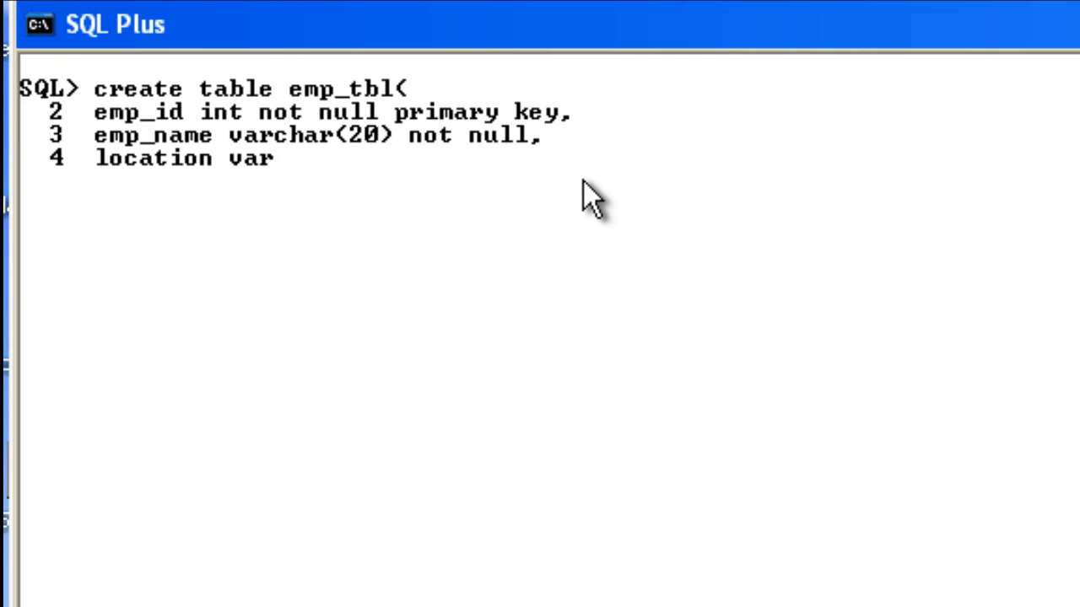
type("char(")
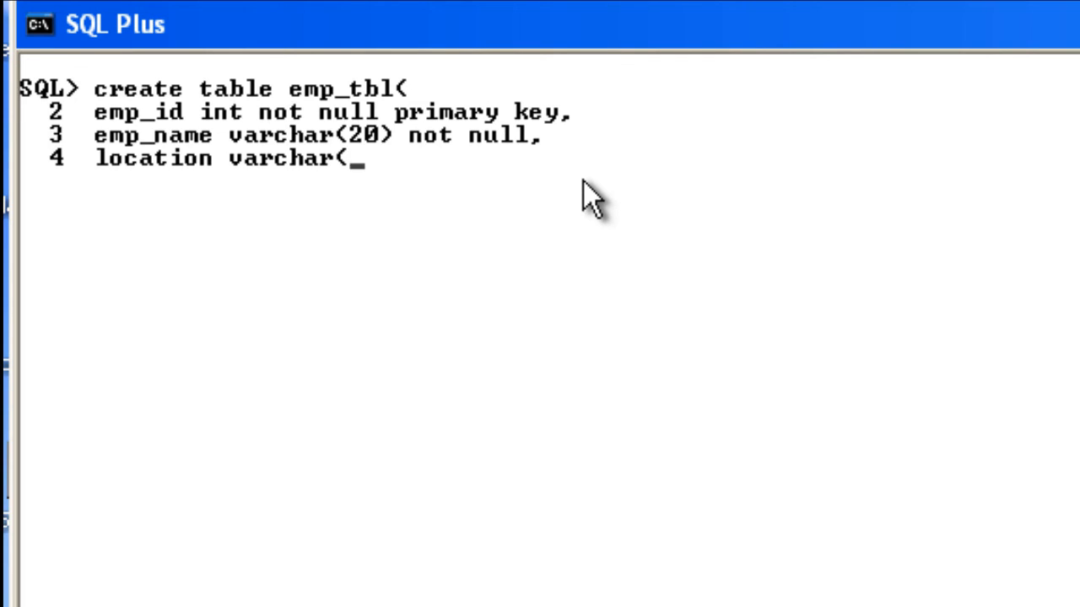
type("30")
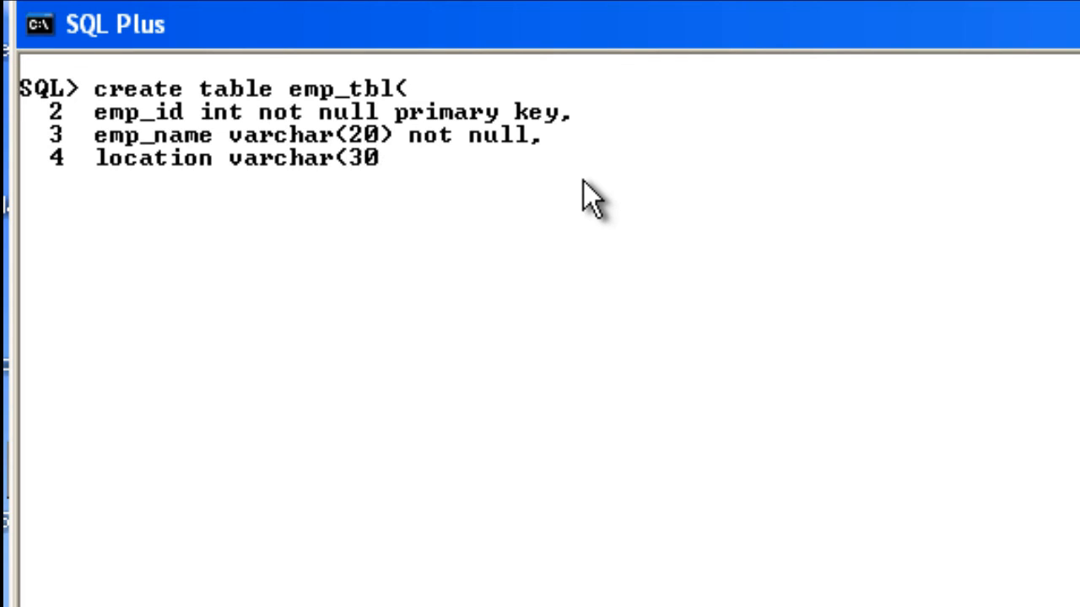
type(")")
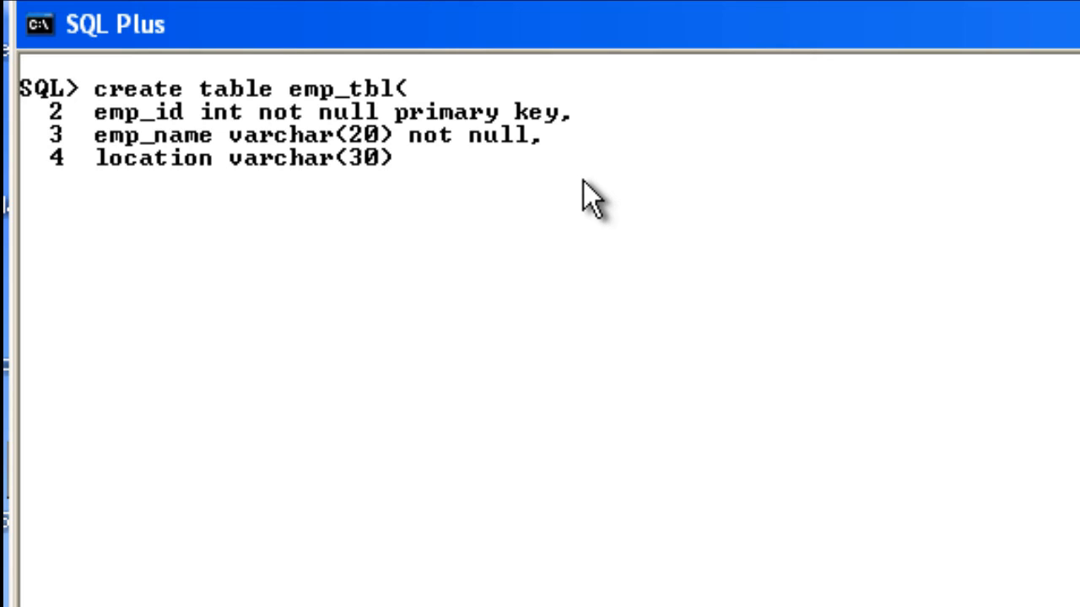
type(")")
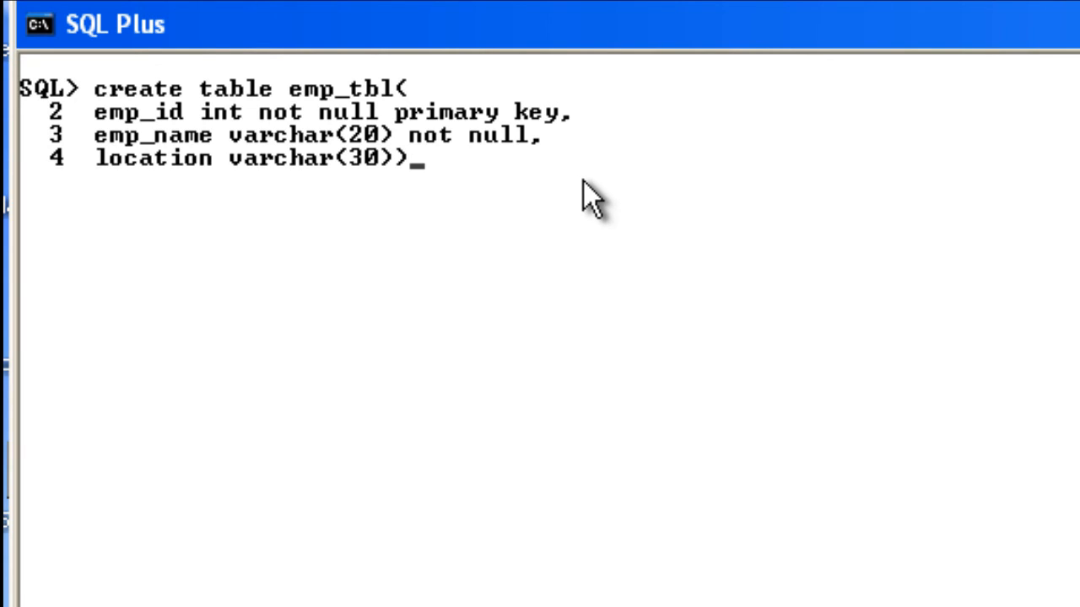
type(";")
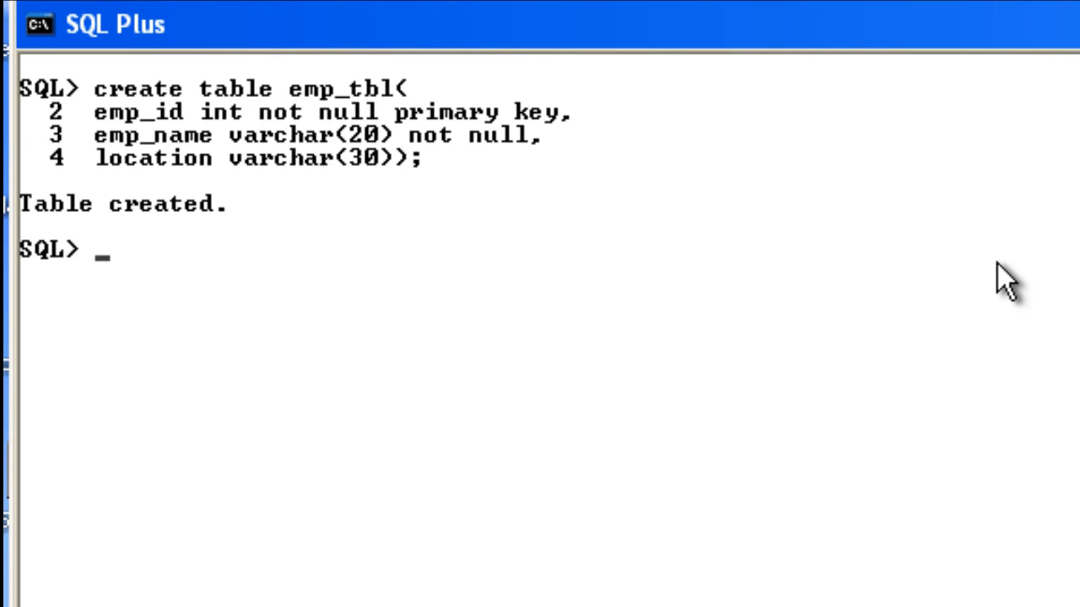
type("de")
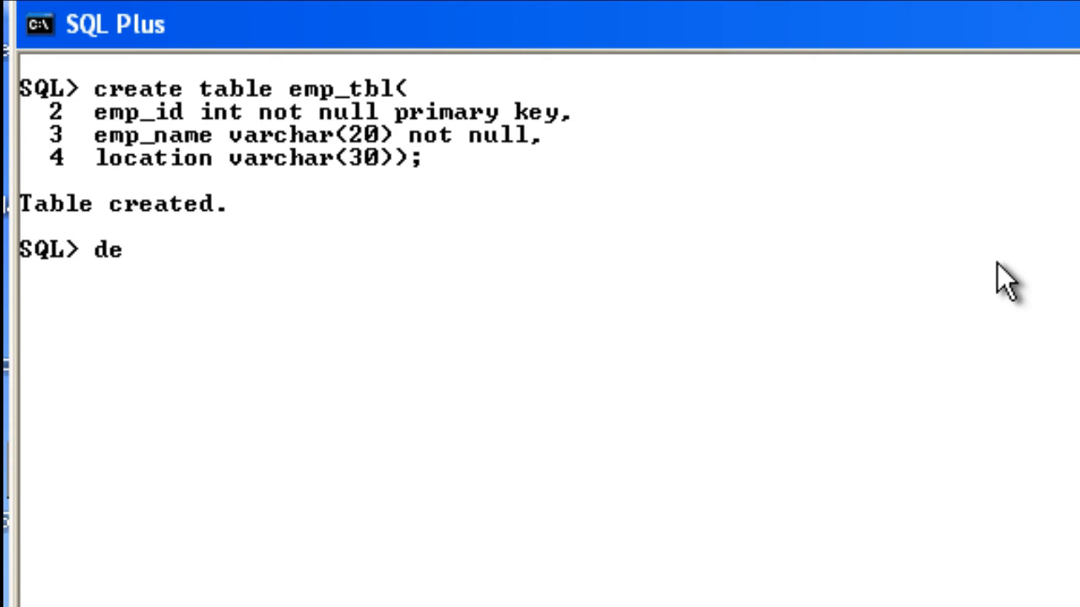
type("sc")
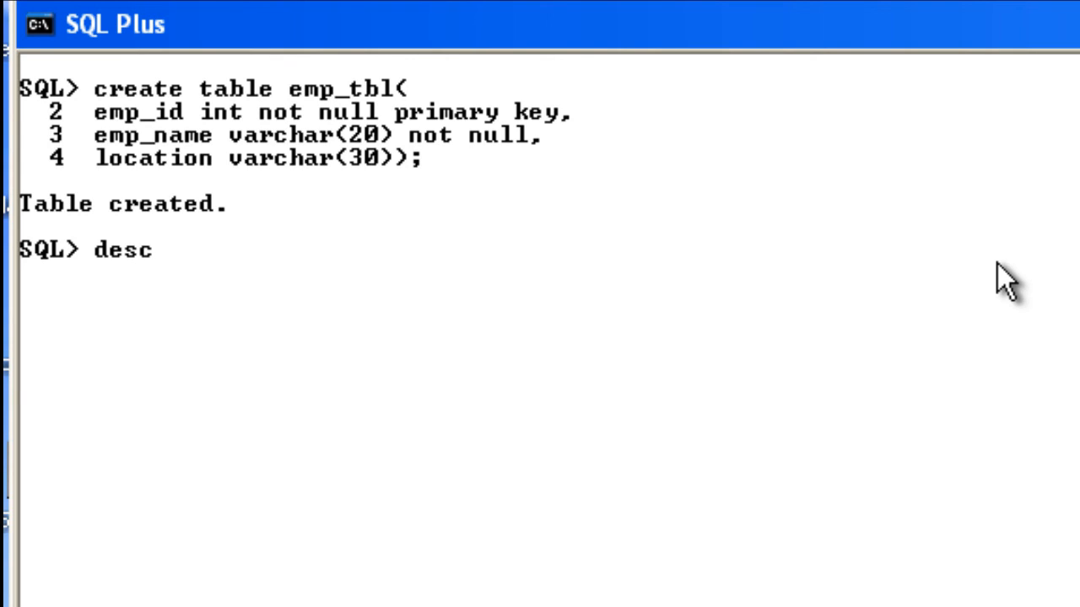
type("emp_tb")
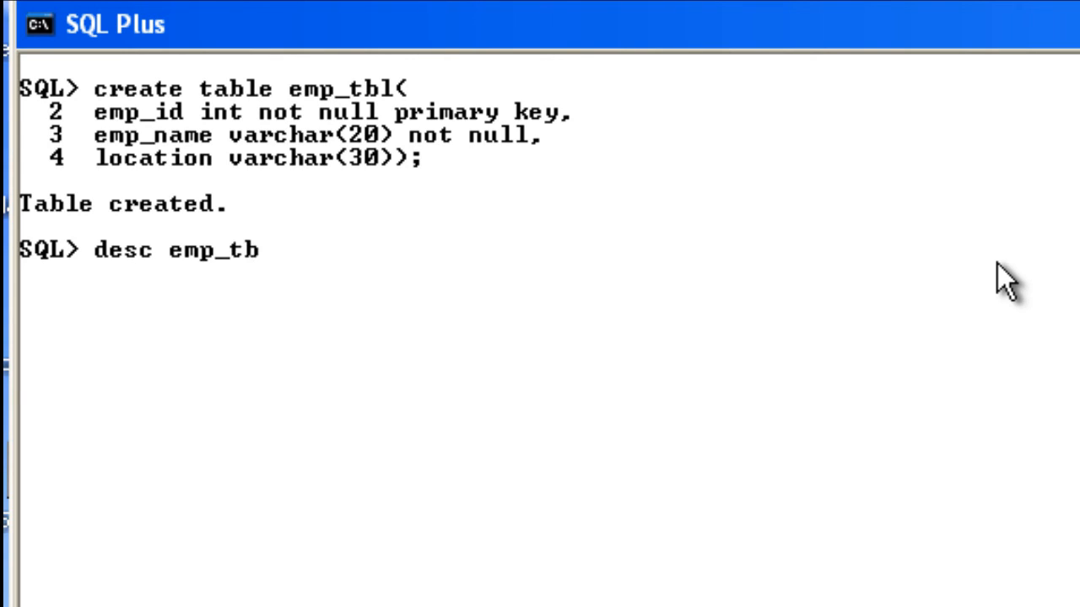